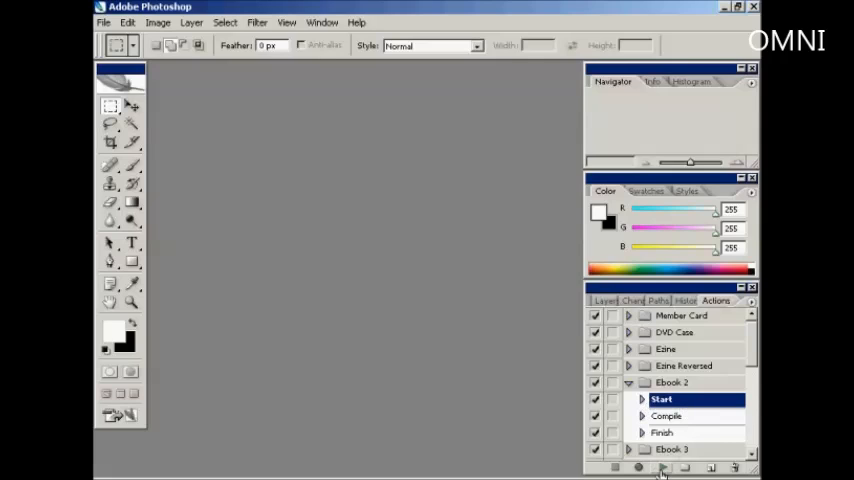
pyautogui.moveTo(664, 468)
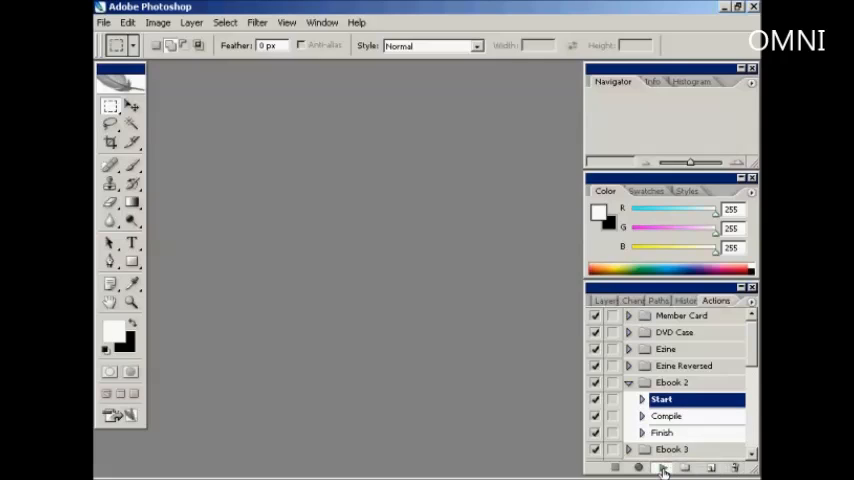
# Run the Start action to generate the Fantastic Cover document with title and spine text.
pyautogui.click(663, 468)
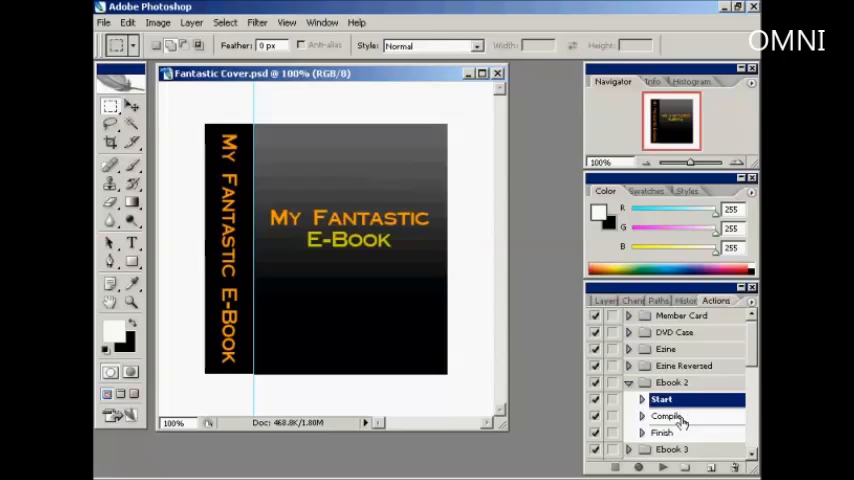
# Run the Compile action so the flat cover becomes a standing 3D book mockup.
pyautogui.click(666, 416)
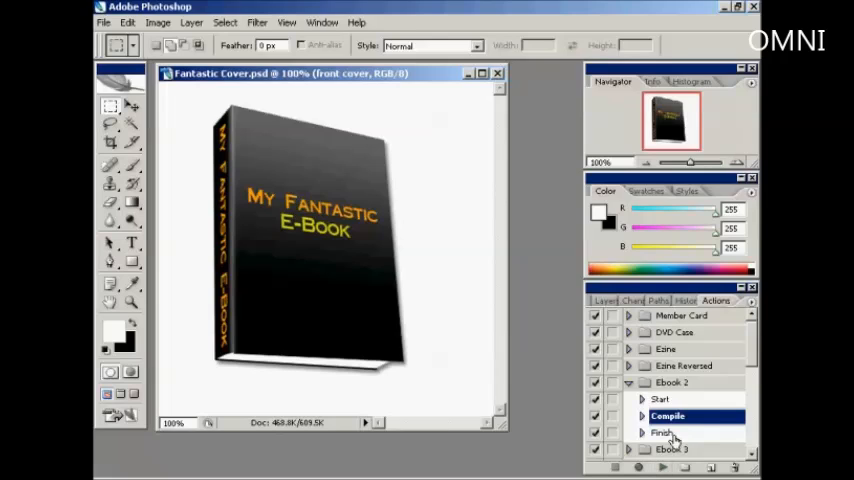
# Run the Finish action to trim the canvas tightly around the 3D book.
pyautogui.click(663, 432)
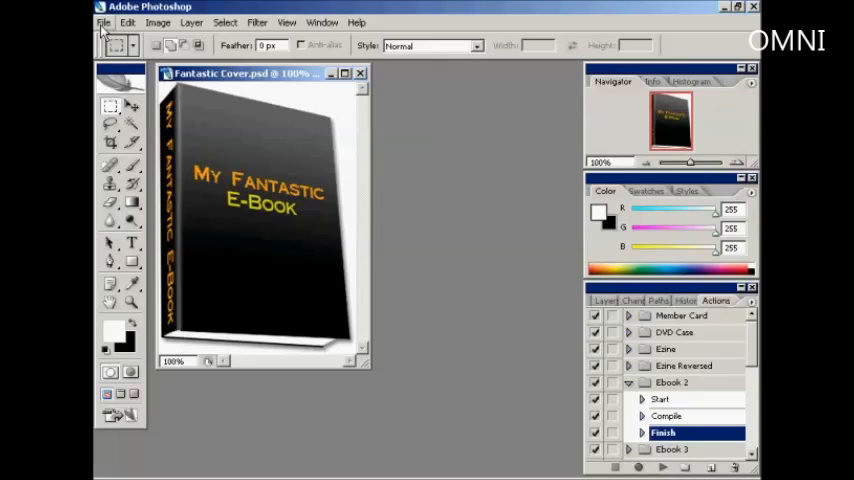
# Bring up Save for Web from the File menu, previewing the book as a medium-quality JPEG.
pyautogui.click(103, 22)
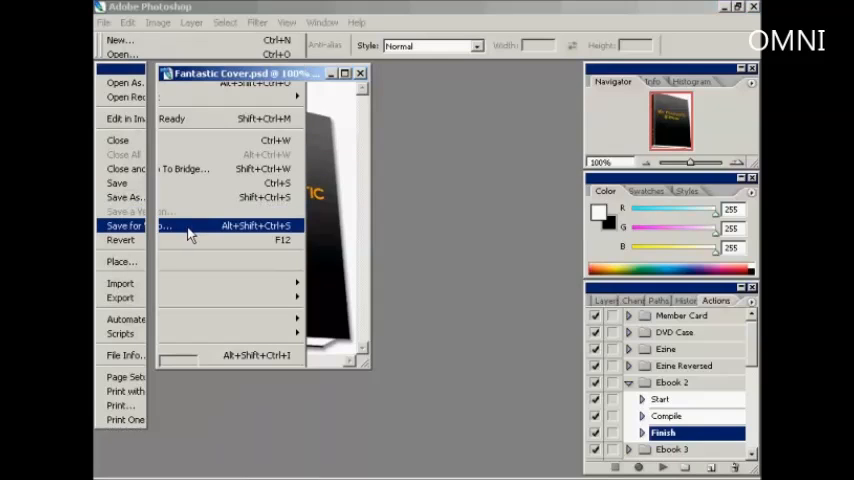
pyautogui.click(185, 225)
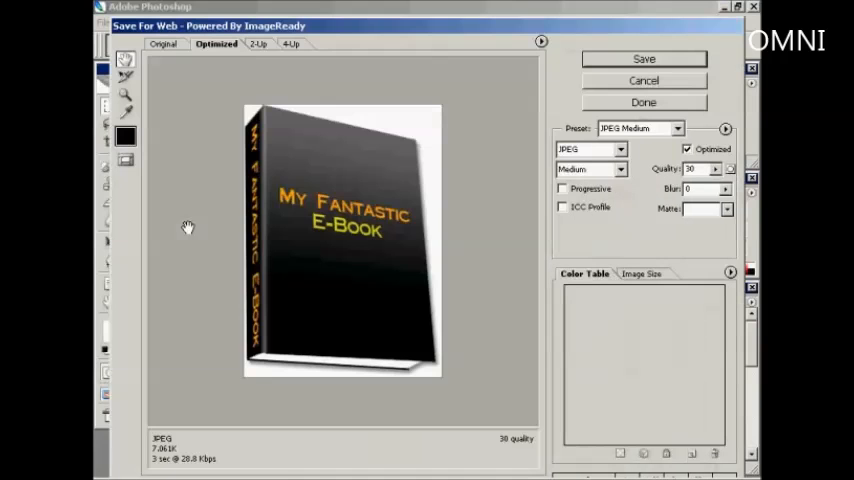
pyautogui.moveTo(441, 233)
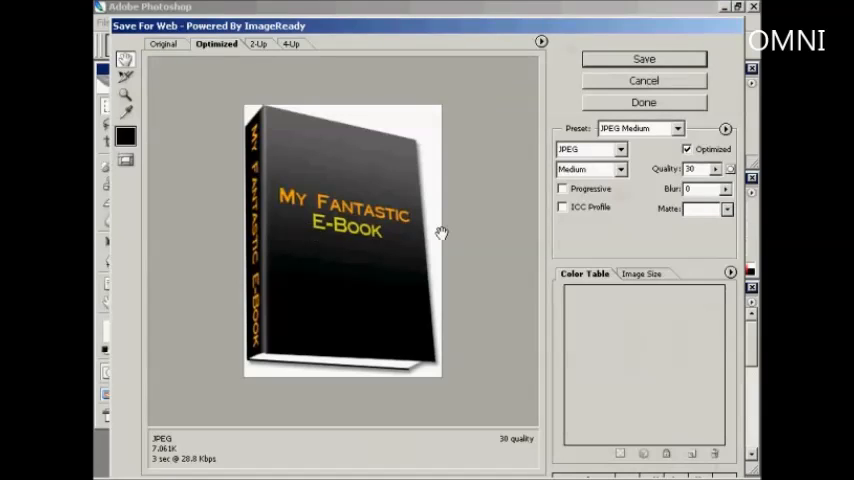
pyautogui.moveTo(625, 168)
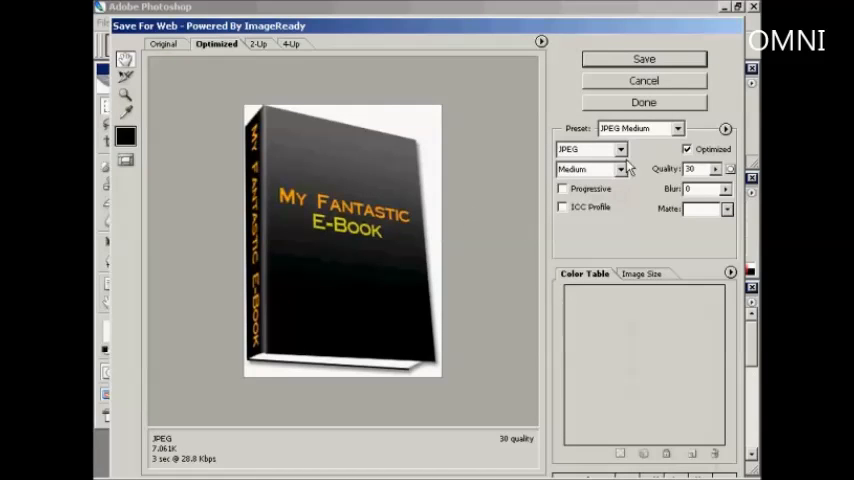